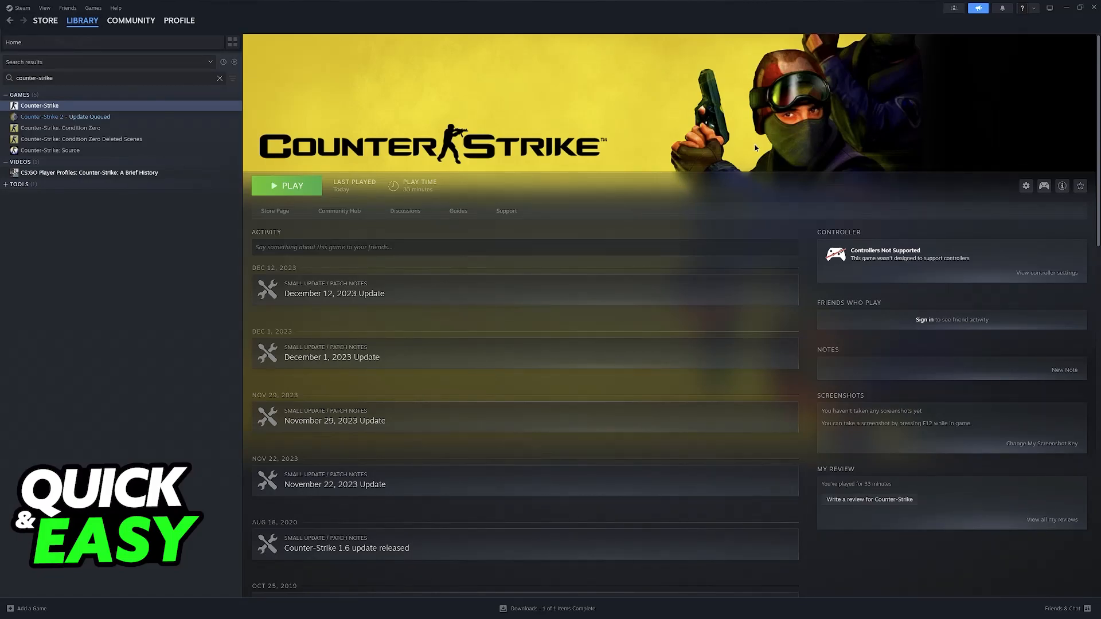
{"action": "mouse_move", "coordinate": [100, 244]}
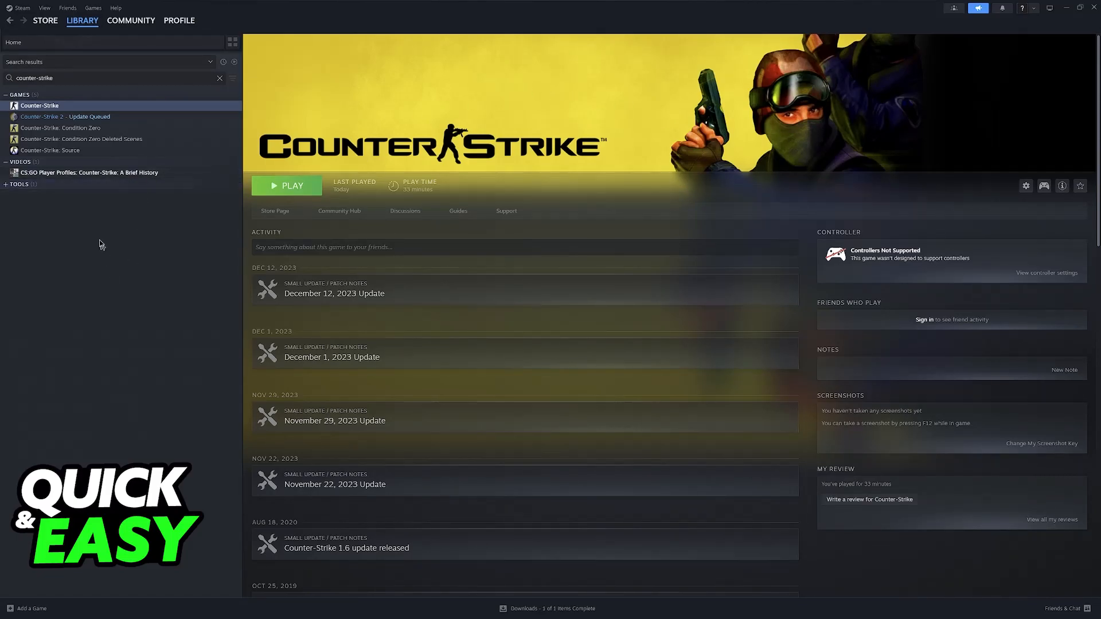
- Bring up the context menu for Counter-Strike in the Library sidebar
{"action": "right_click", "coordinate": [39, 104]}
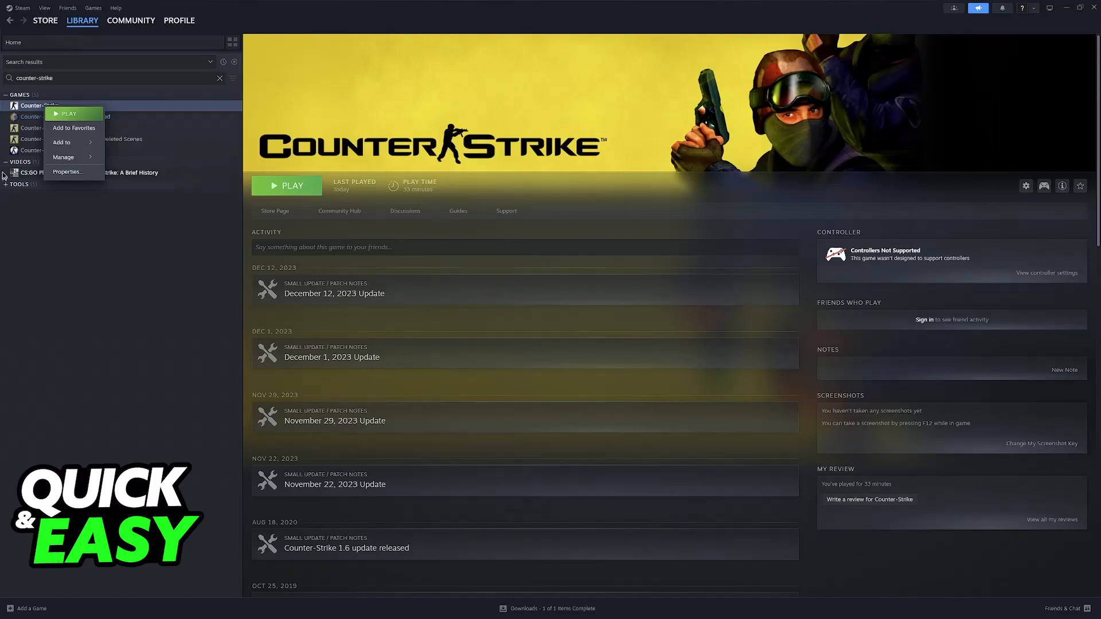
{"action": "mouse_move", "coordinate": [68, 172]}
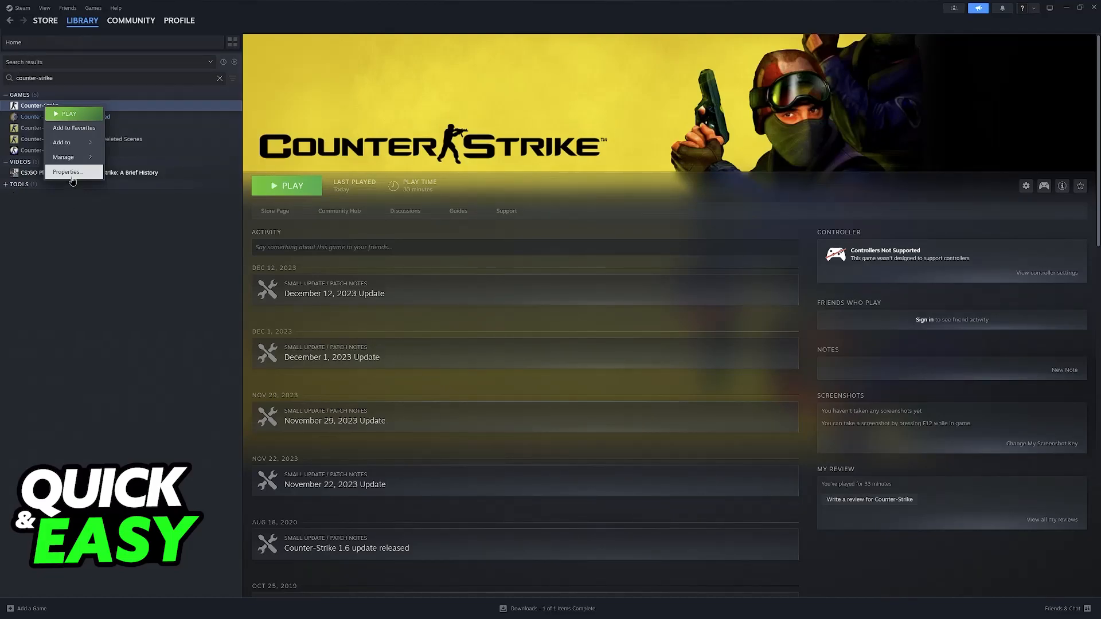
- Choose Properties… to show Counter-Strike's General settings with the launch options field
{"action": "left_click", "coordinate": [67, 172]}
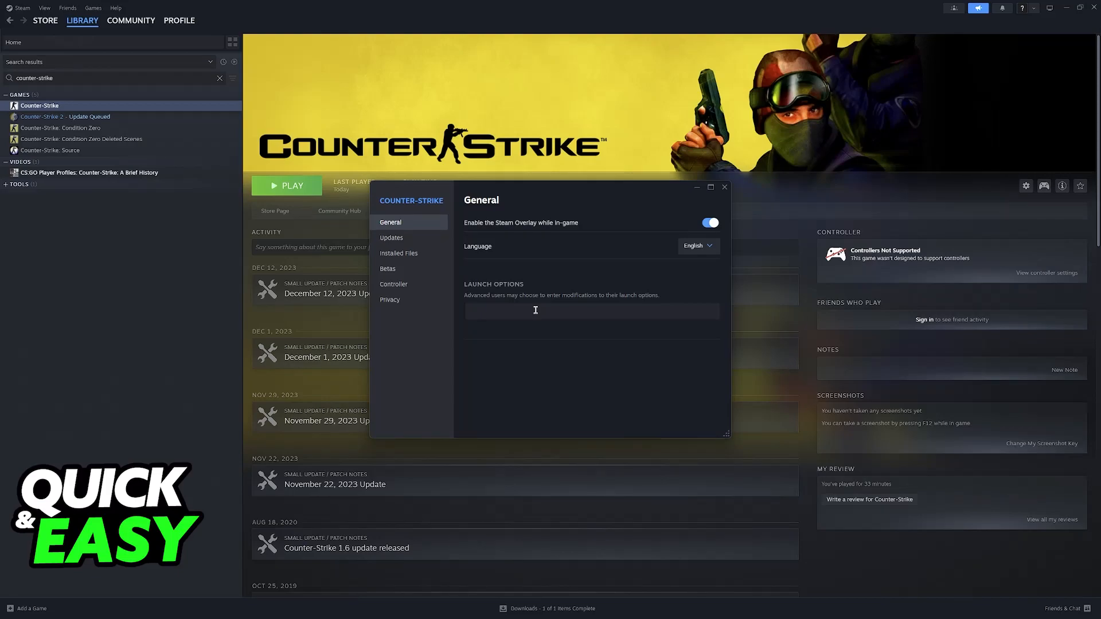
- Enter "-width 800 -height 600" in the Launch Options field
{"action": "type", "text": "-width"}
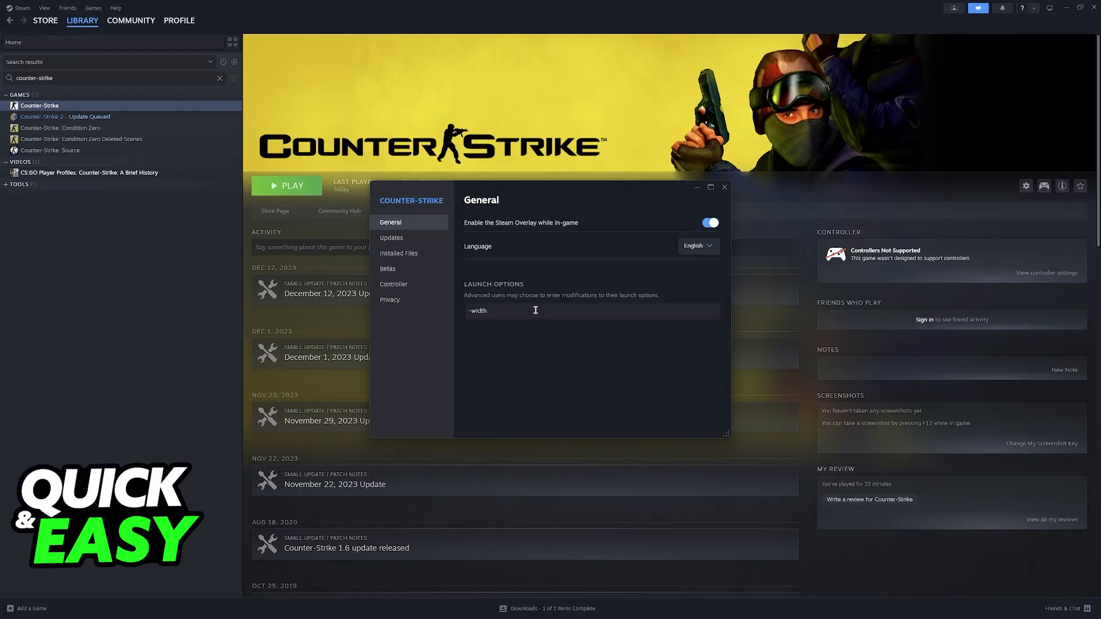
{"action": "type", "text": "-h"}
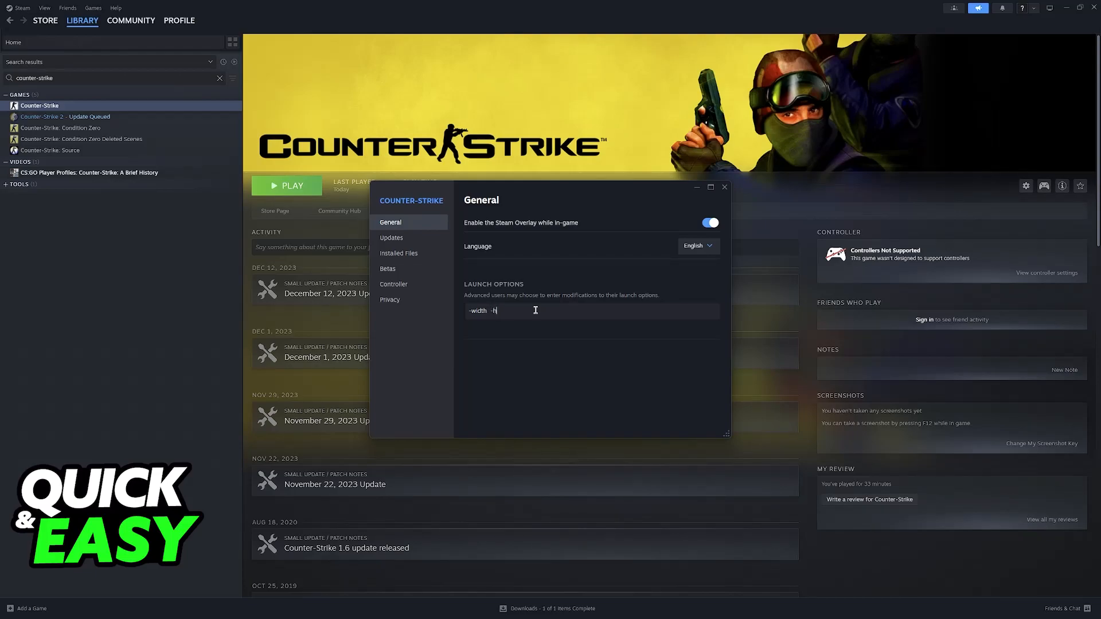
{"action": "type", "text": "eight"}
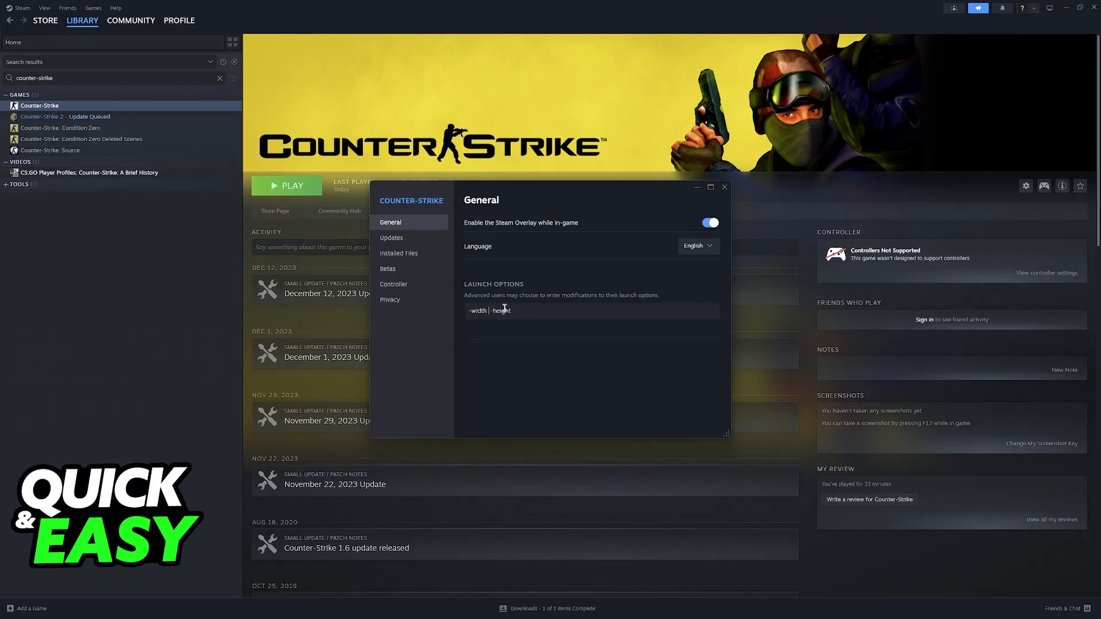
{"action": "type", "text": "800"}
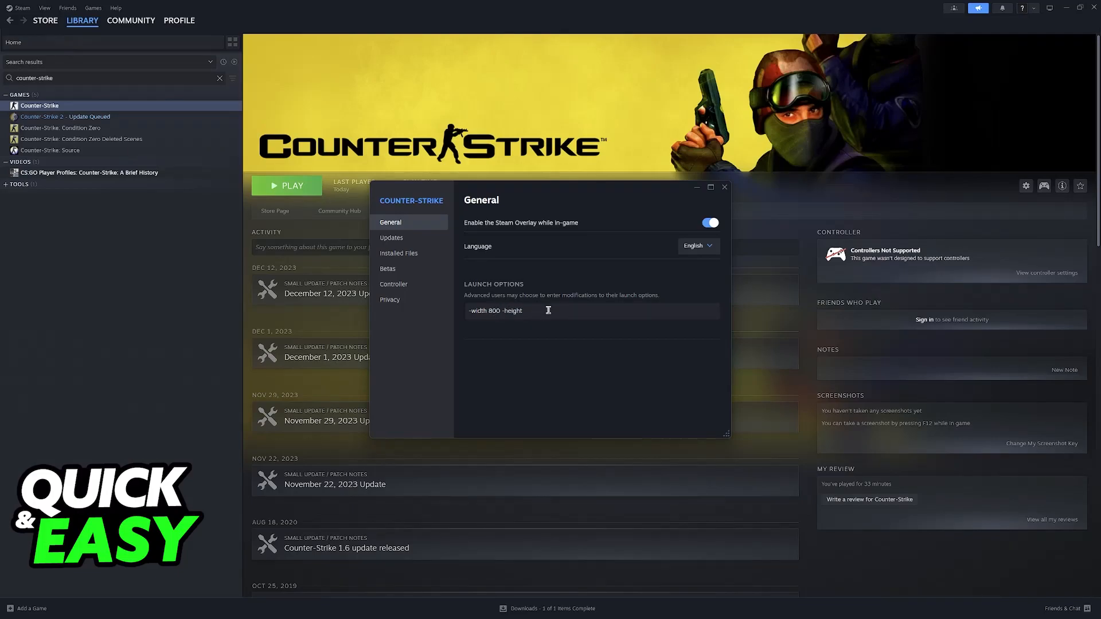
{"action": "type", "text": "600"}
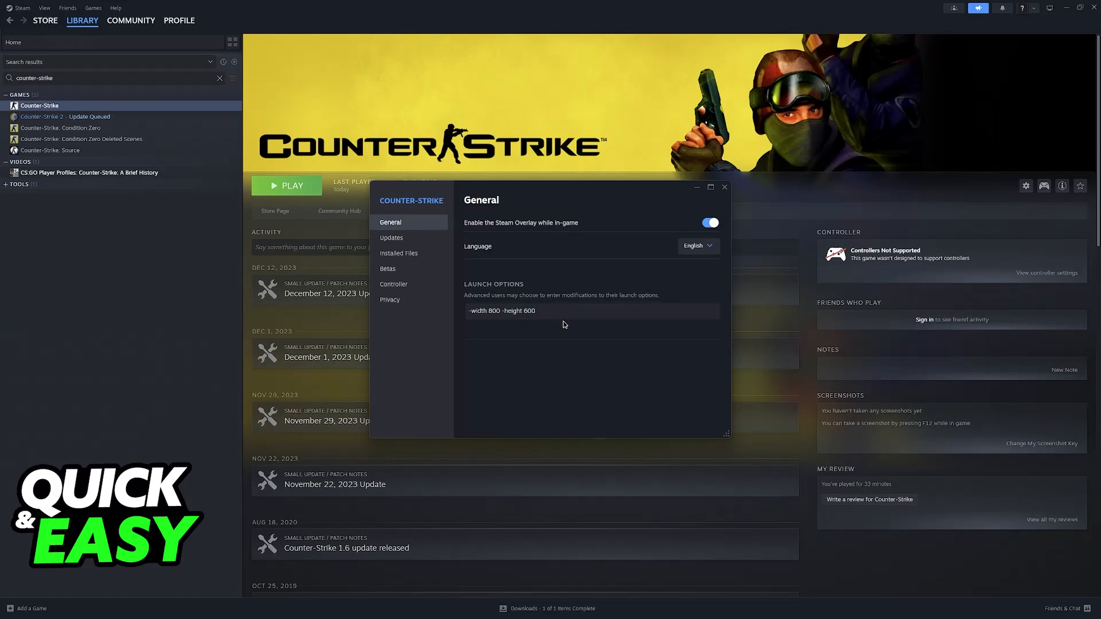
- Append "-windowed" so the options read "-width 800 -height 600 -windowed", removing stray characters
{"action": "type", "text": "-fullscreen"}
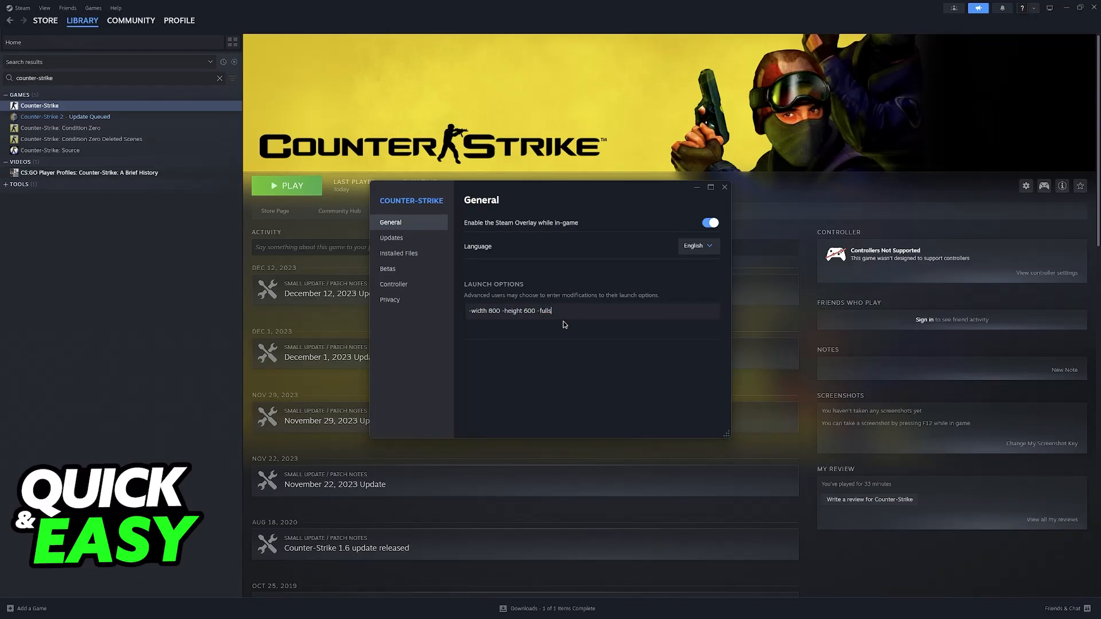
{"action": "type", "text": "windowed"}
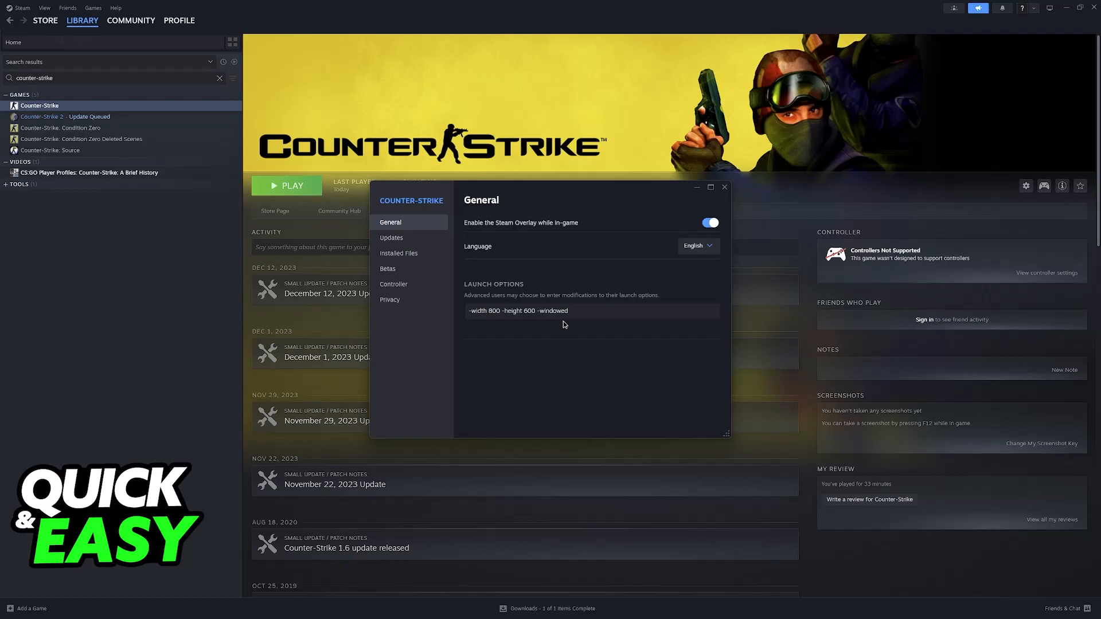
{"action": "left_click", "coordinate": [589, 311]}
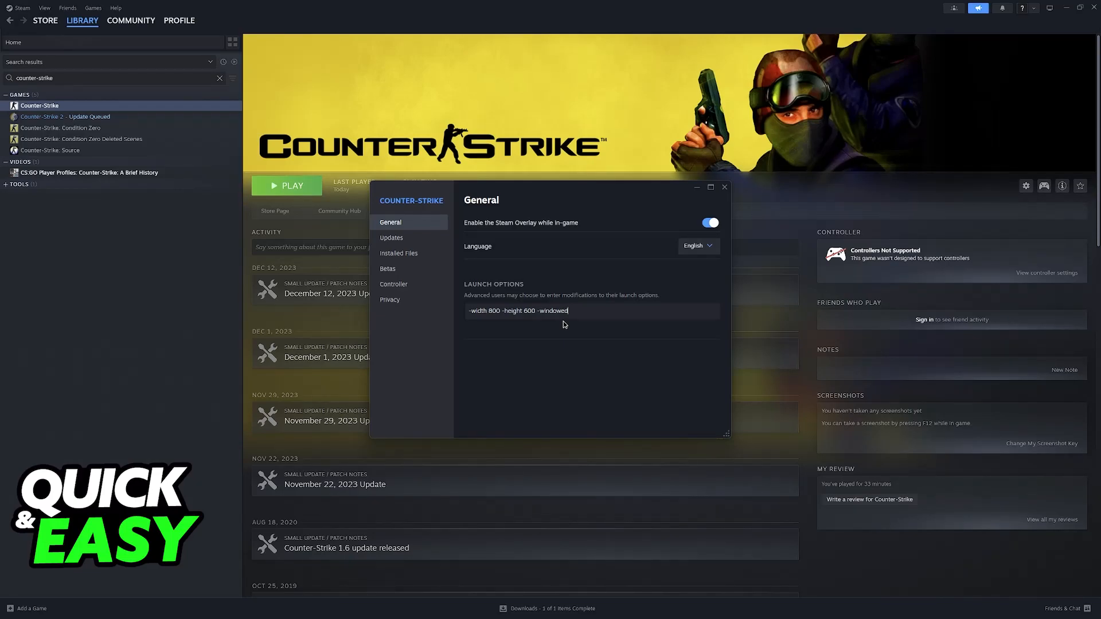
{"action": "type", "text": "-60"}
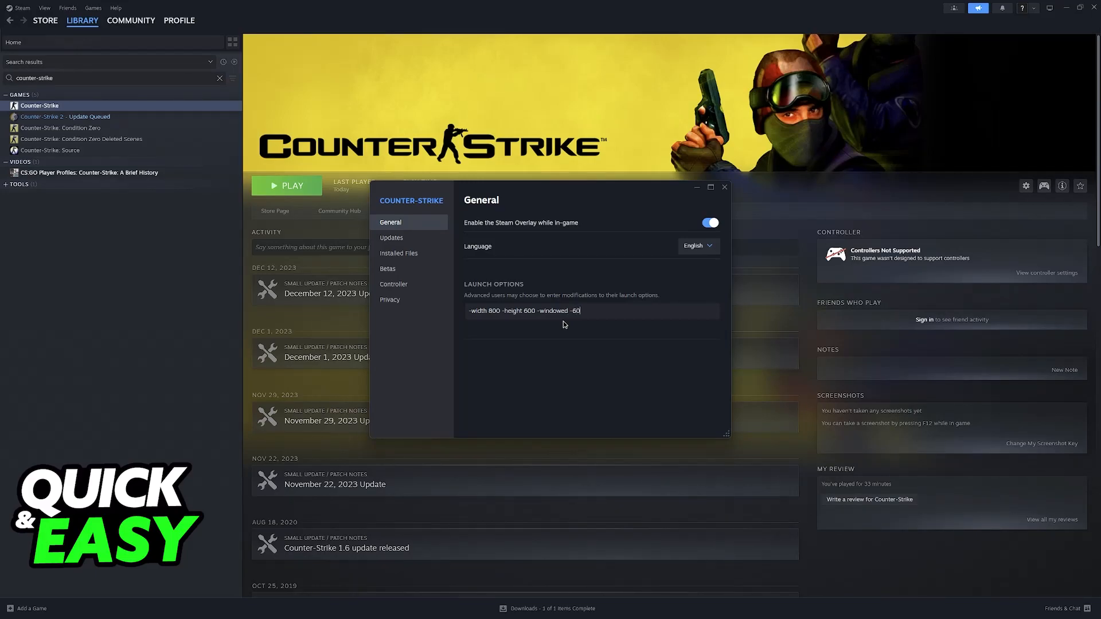
{"action": "key", "text": "Backspace"}
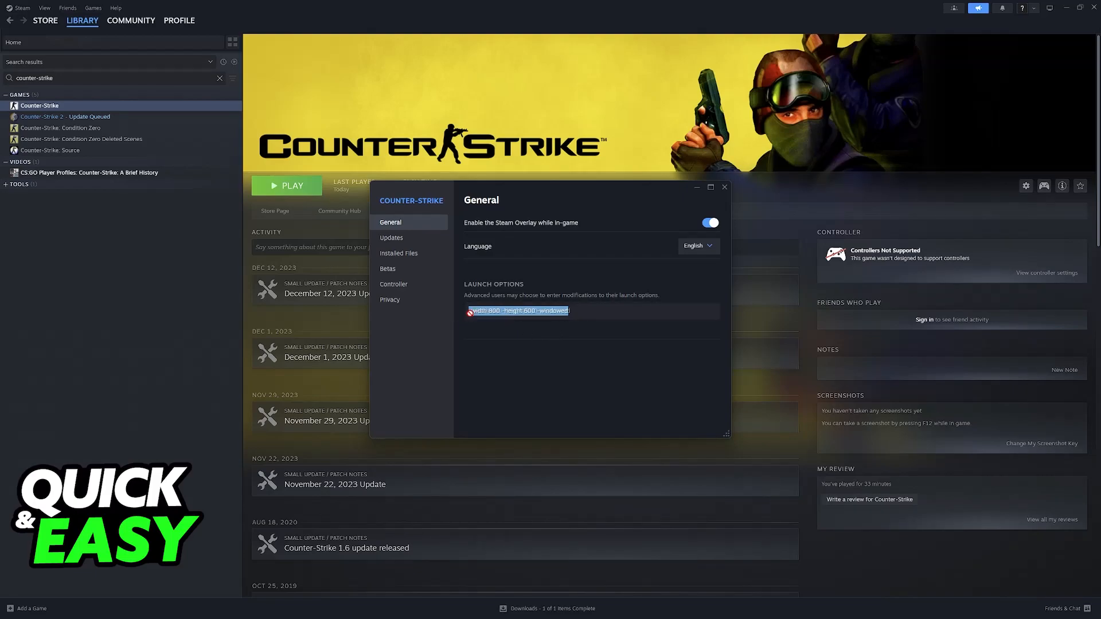
{"action": "left_click", "coordinate": [487, 312]}
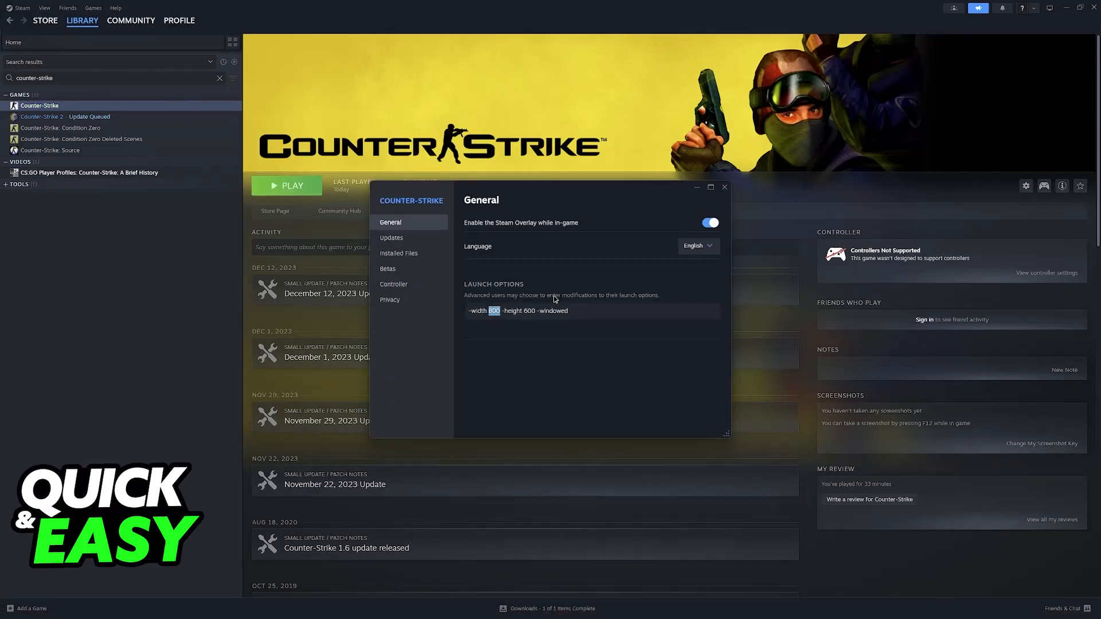
- Close Properties and play Counter-Strike so it starts in a small 800x600 window
{"action": "type", "text": "1280"}
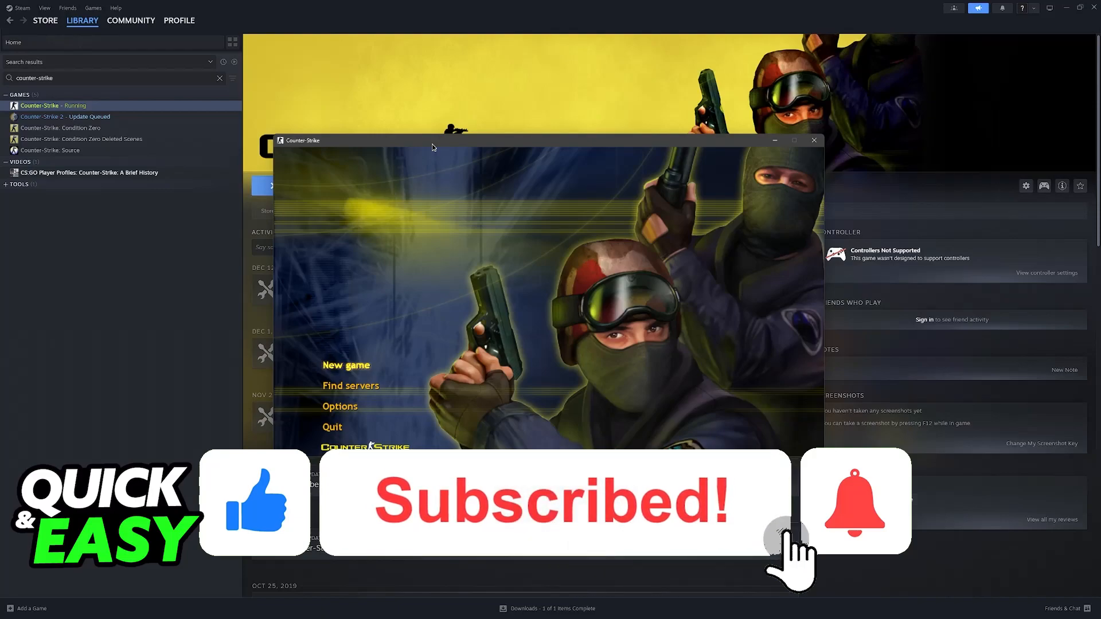
{"action": "left_click", "coordinate": [854, 501]}
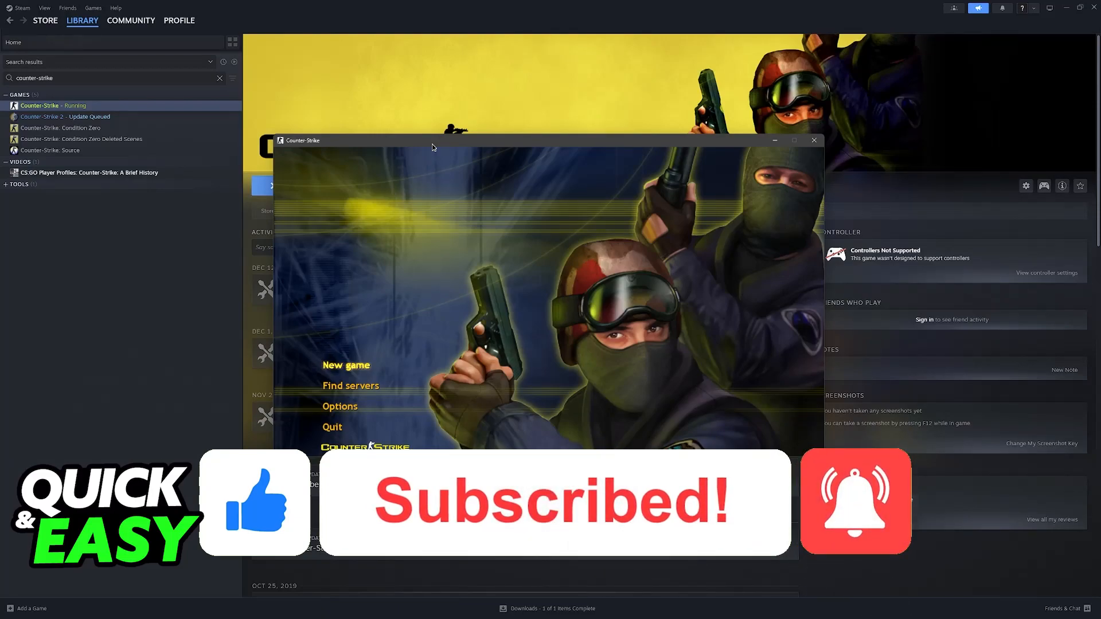